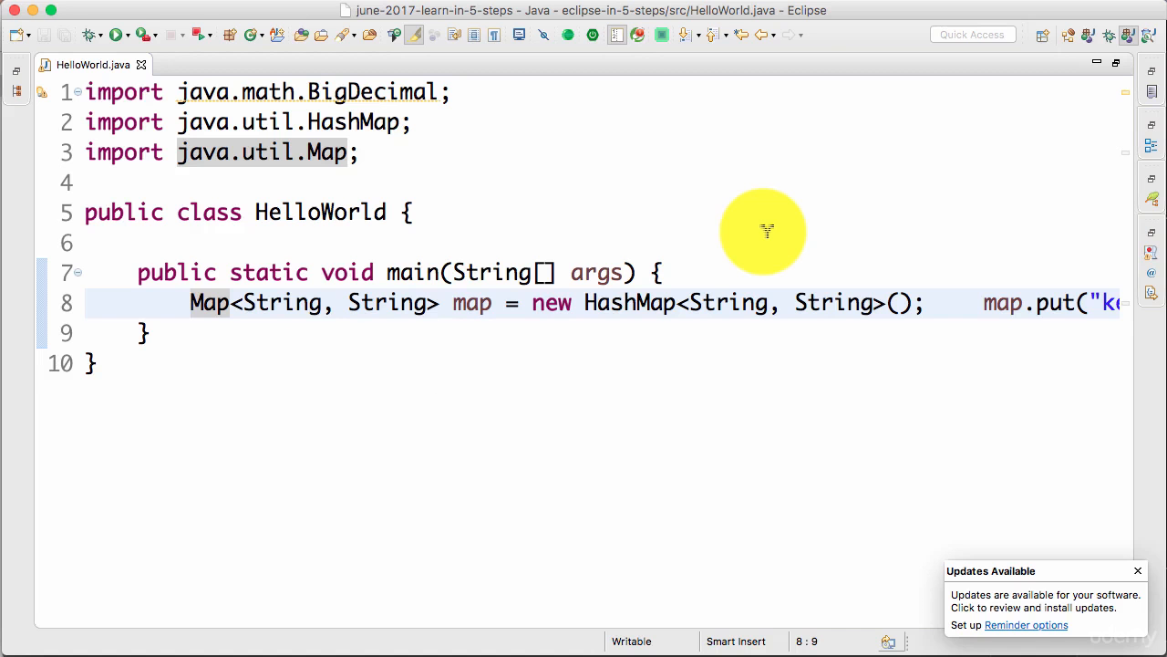
# Place the cursor just before map.put on line 8 of HelloWorld.java
pyautogui.click(191, 302)
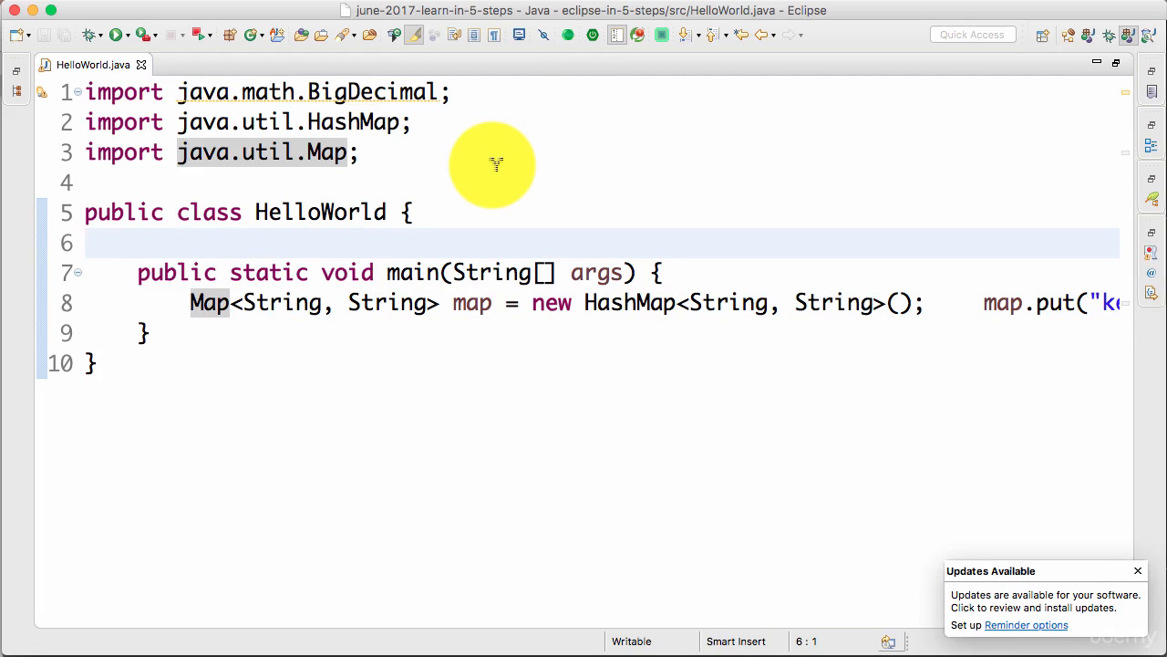
pyautogui.moveTo(967, 384)
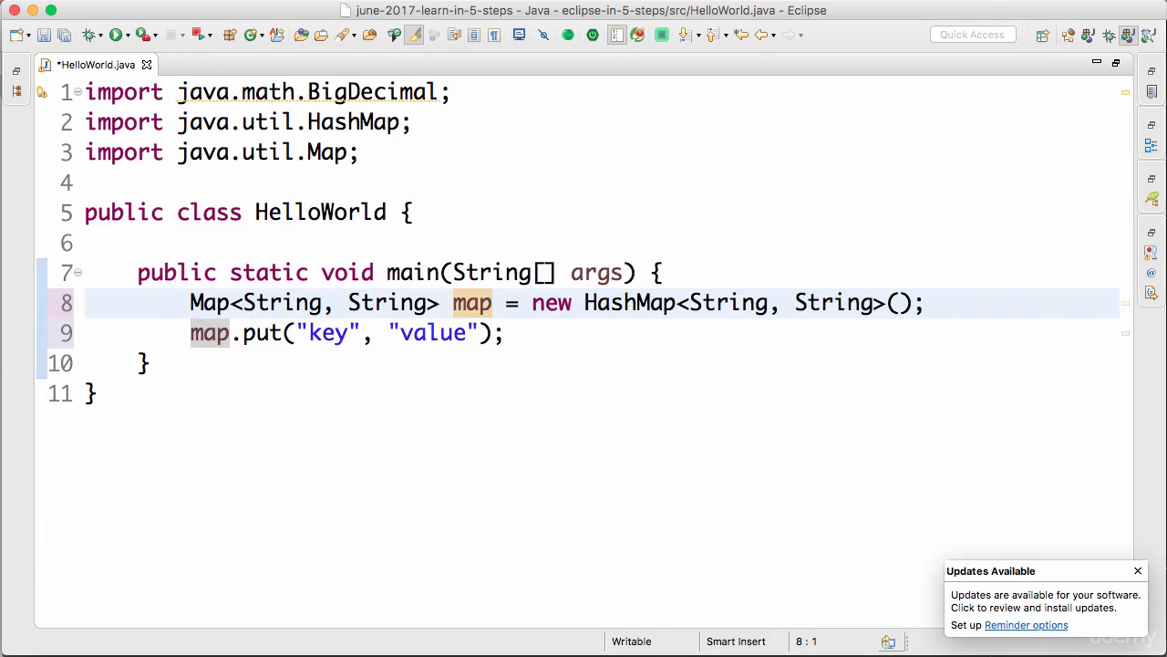
# Preview the cleanup, then restore 'import java.math.BigDecimal;' and the original saved layout
pyautogui.press('cmd+s')
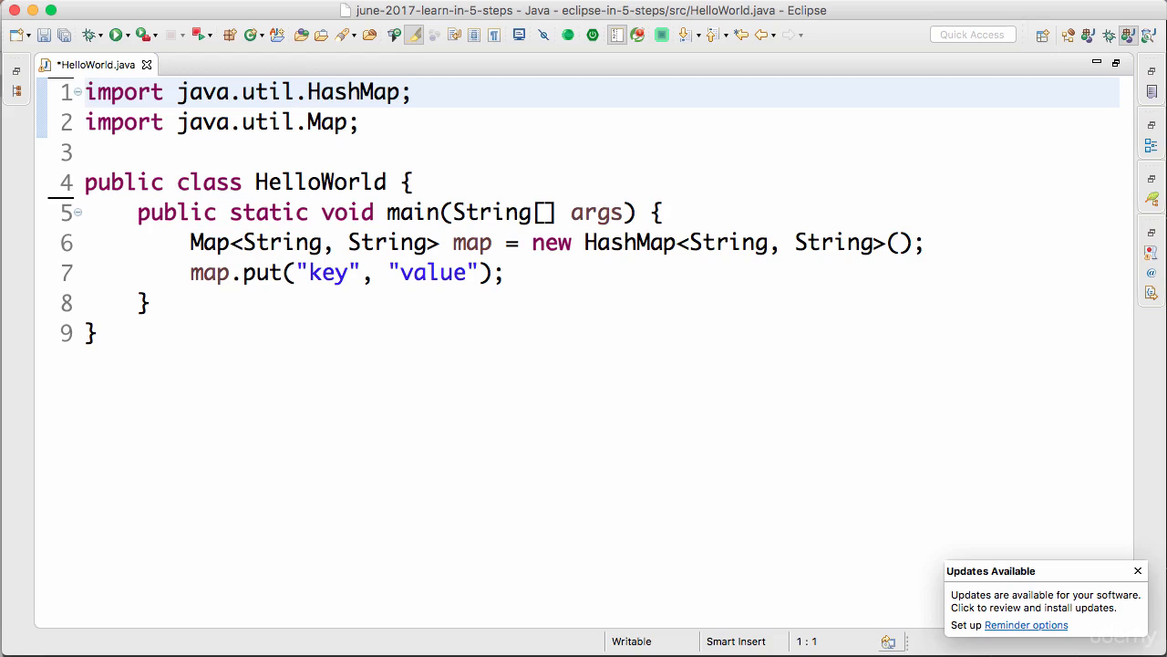
pyautogui.write('import java.math.BigDecimal;')
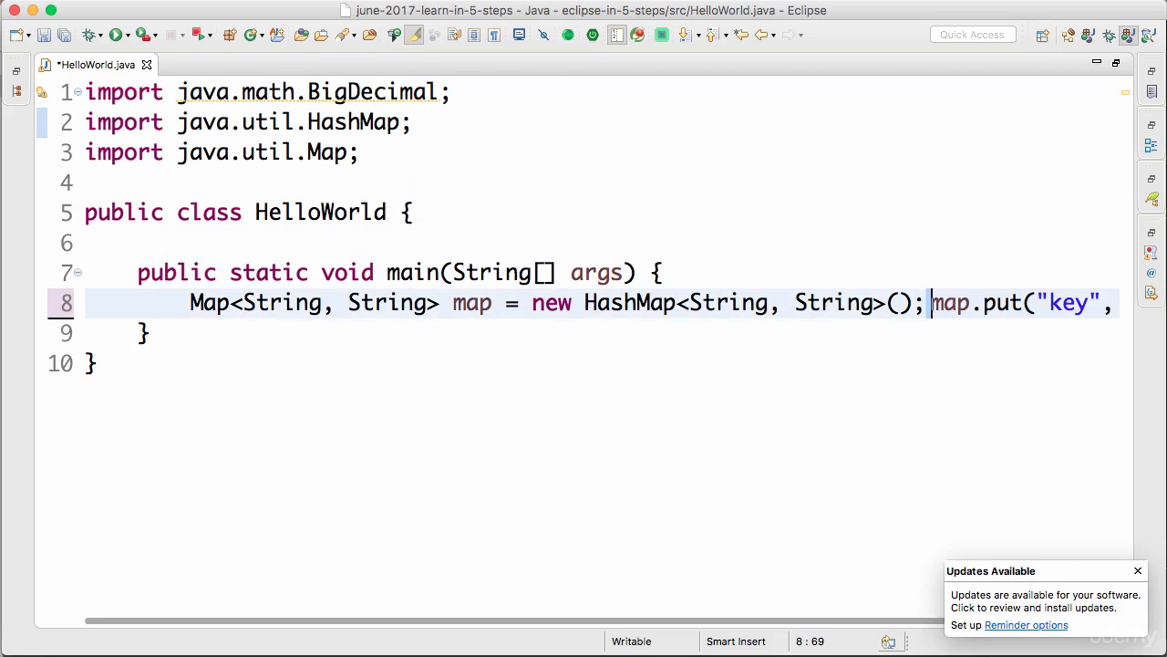
pyautogui.press('cmd+s')
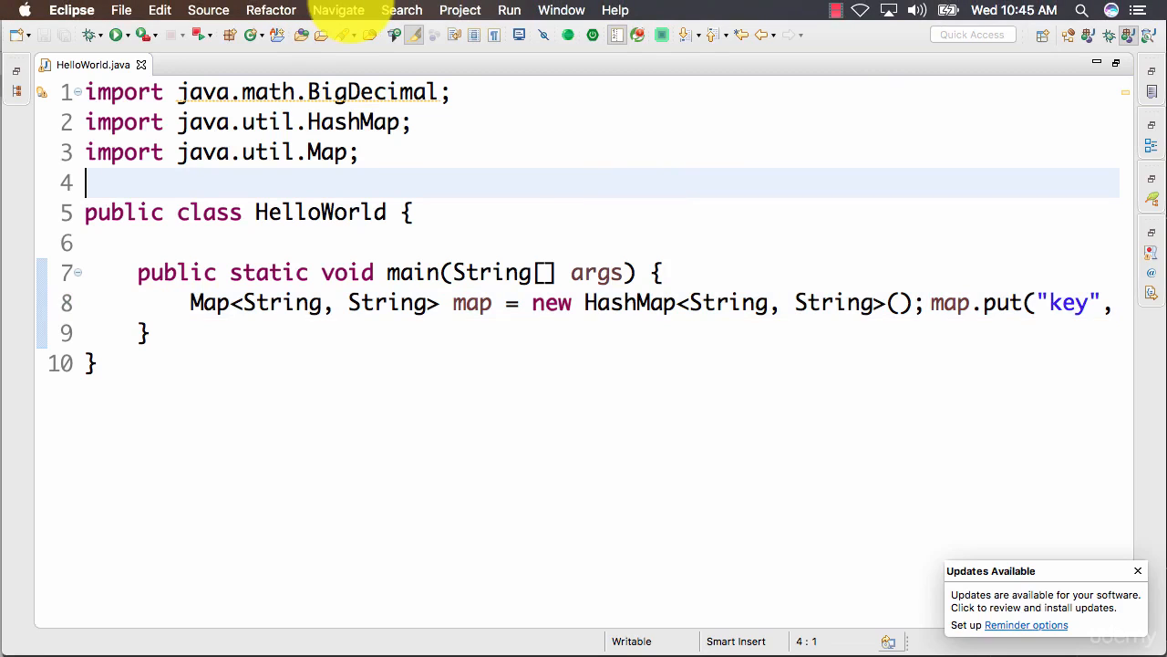
# Filter Preferences by 'save' and select the Java Editor Save Actions page
pyautogui.click(71, 10)
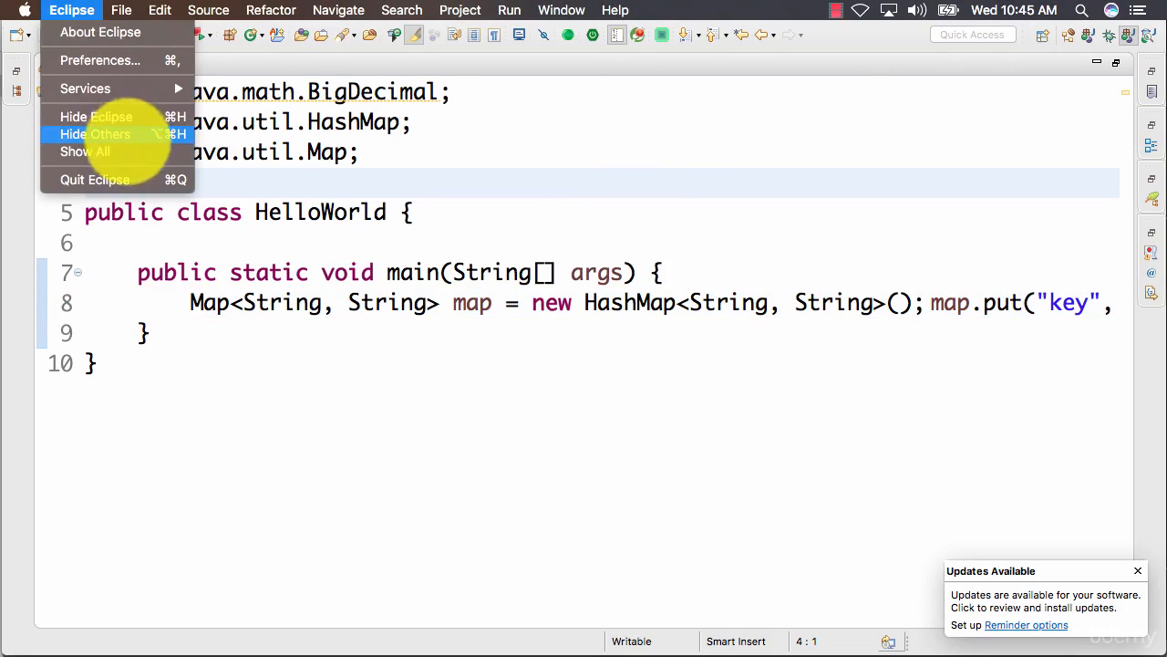
pyautogui.click(99, 60)
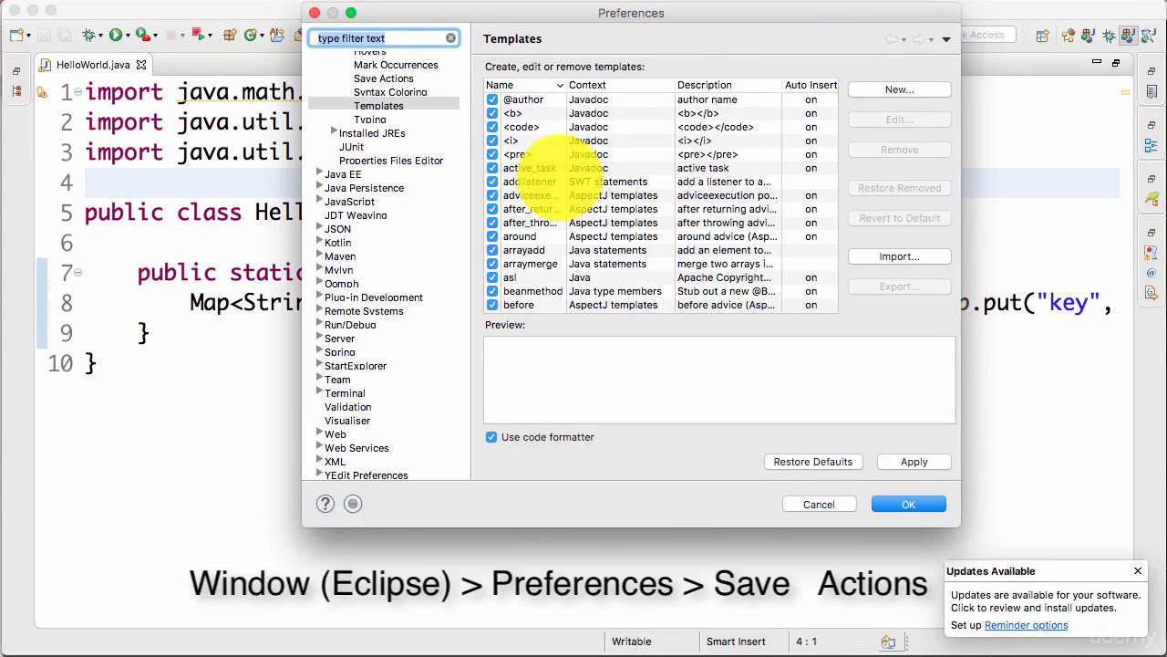
pyautogui.write('save')
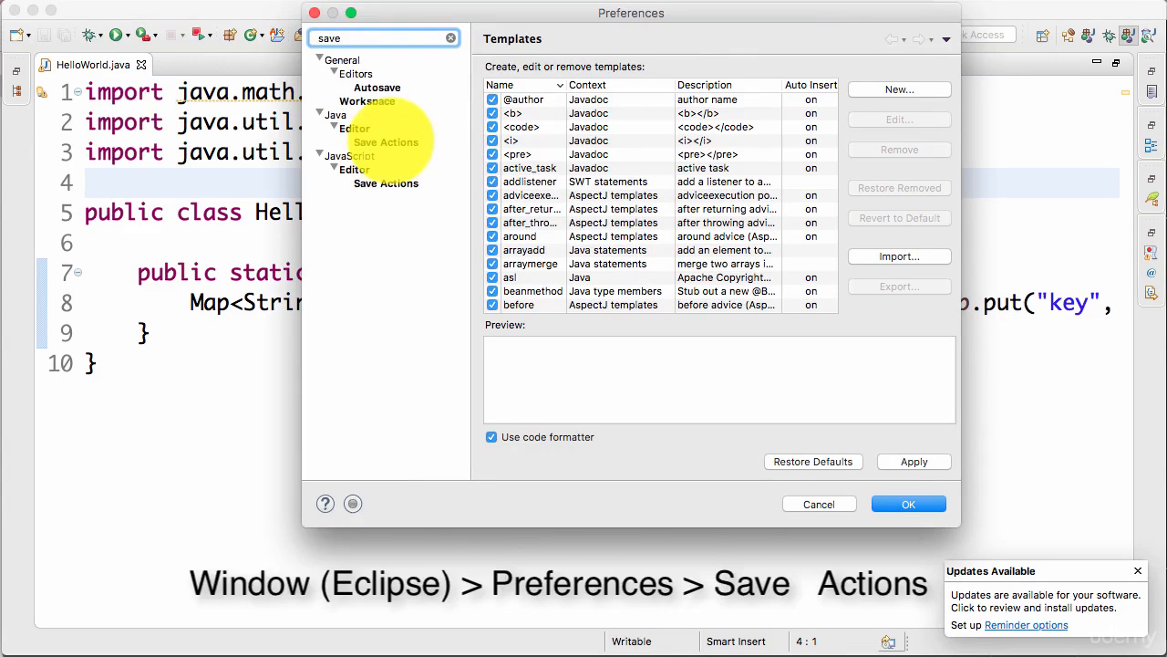
pyautogui.click(386, 141)
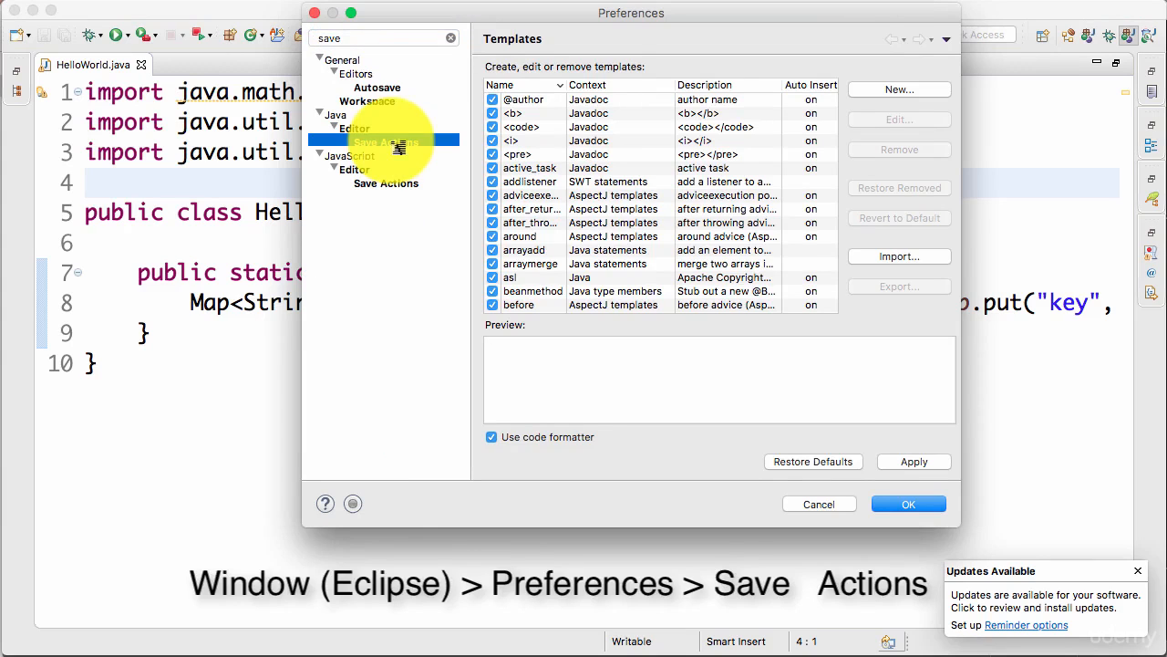
pyautogui.click(387, 142)
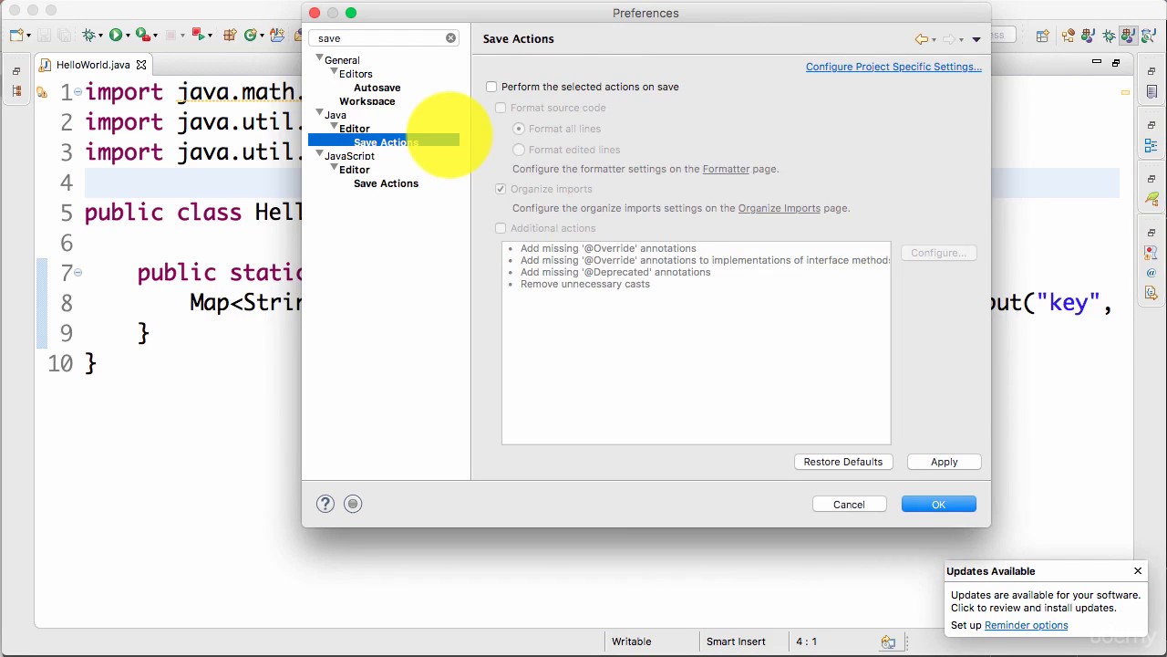
# Enable 'Perform the selected actions on save' and 'Format source code', then confirm with OK
pyautogui.click(491, 87)
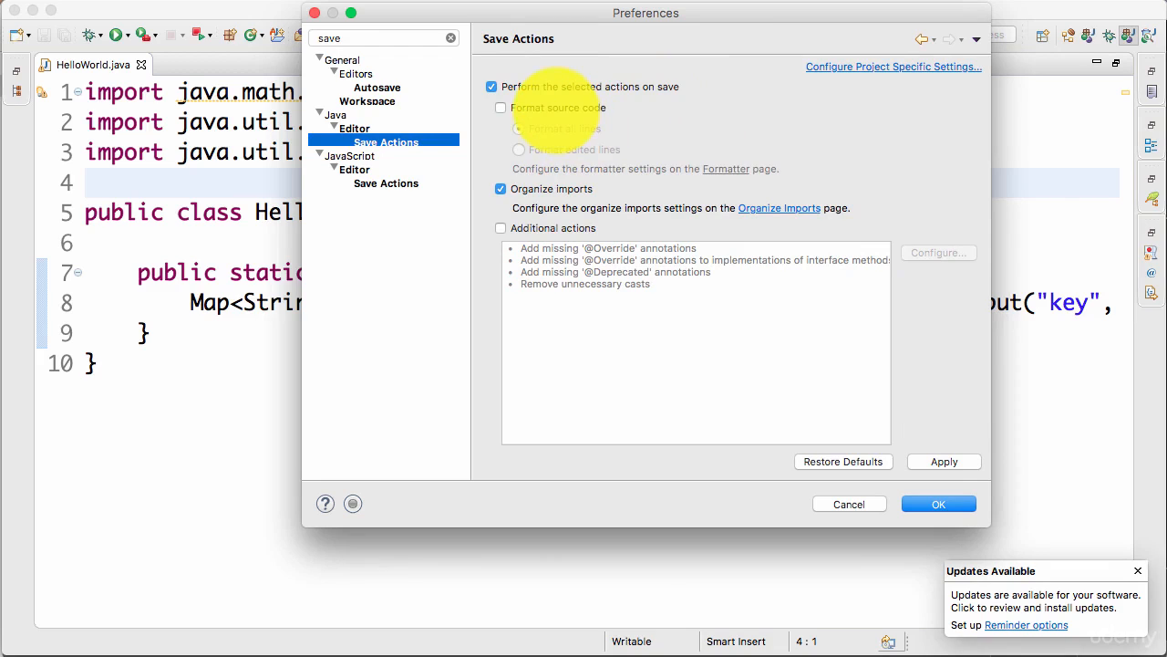
pyautogui.click(501, 107)
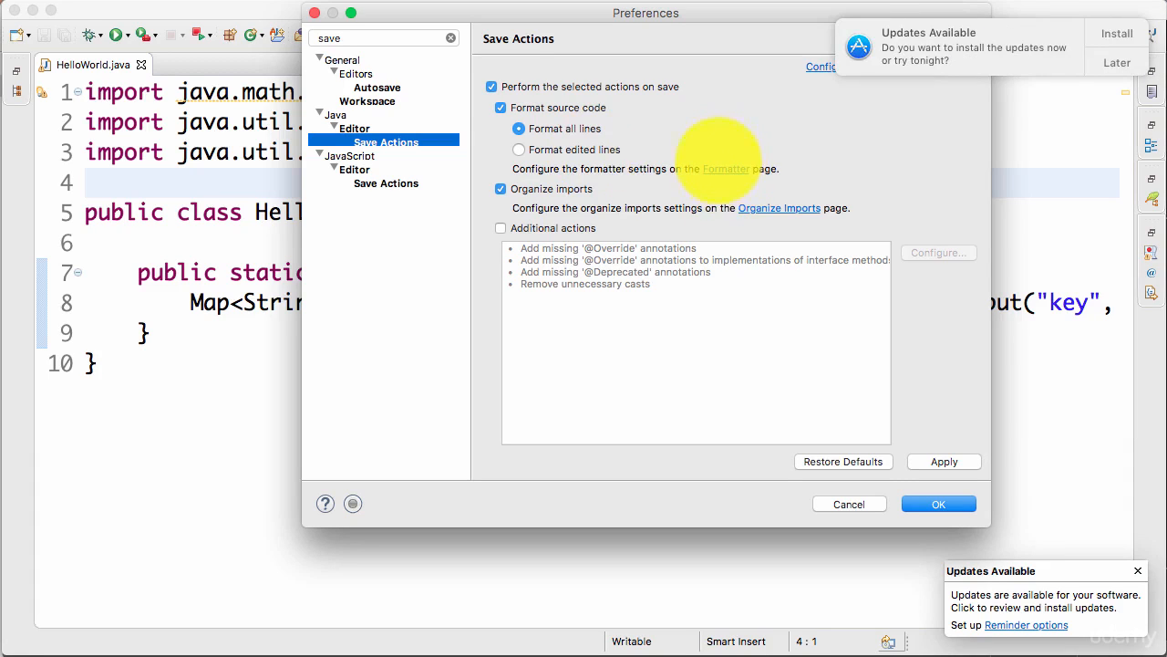
pyautogui.moveTo(1094, 137)
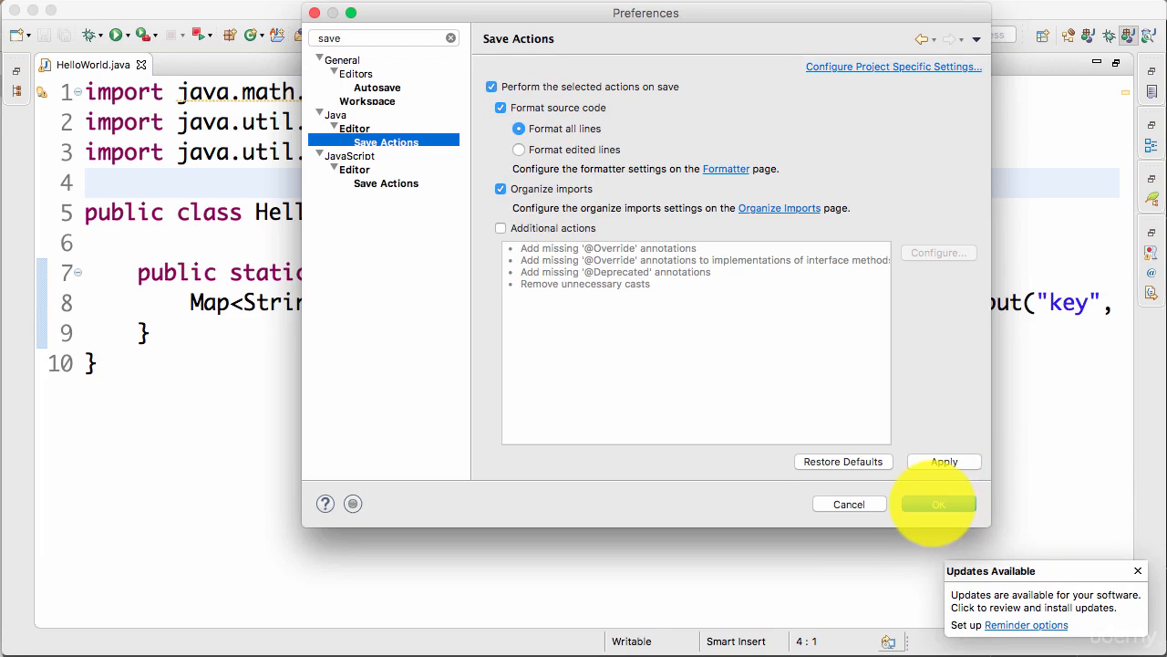
pyautogui.click(937, 503)
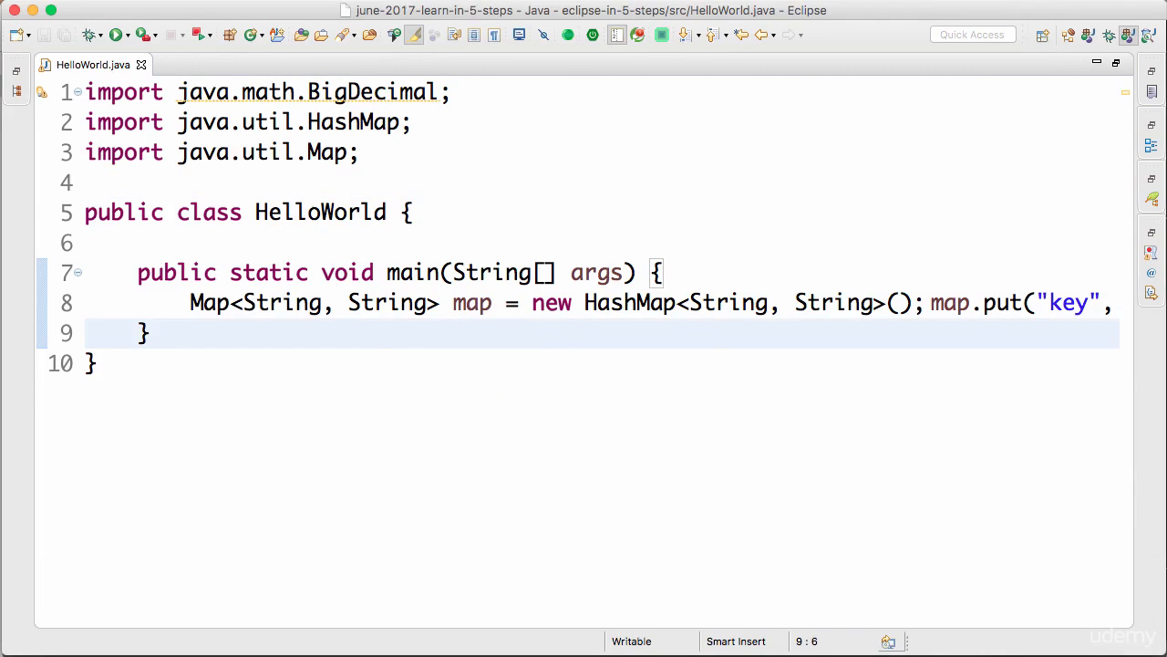
# Add an empty line in main and save, removing the BigDecimal import and splitting map.put
pyautogui.press('Return')
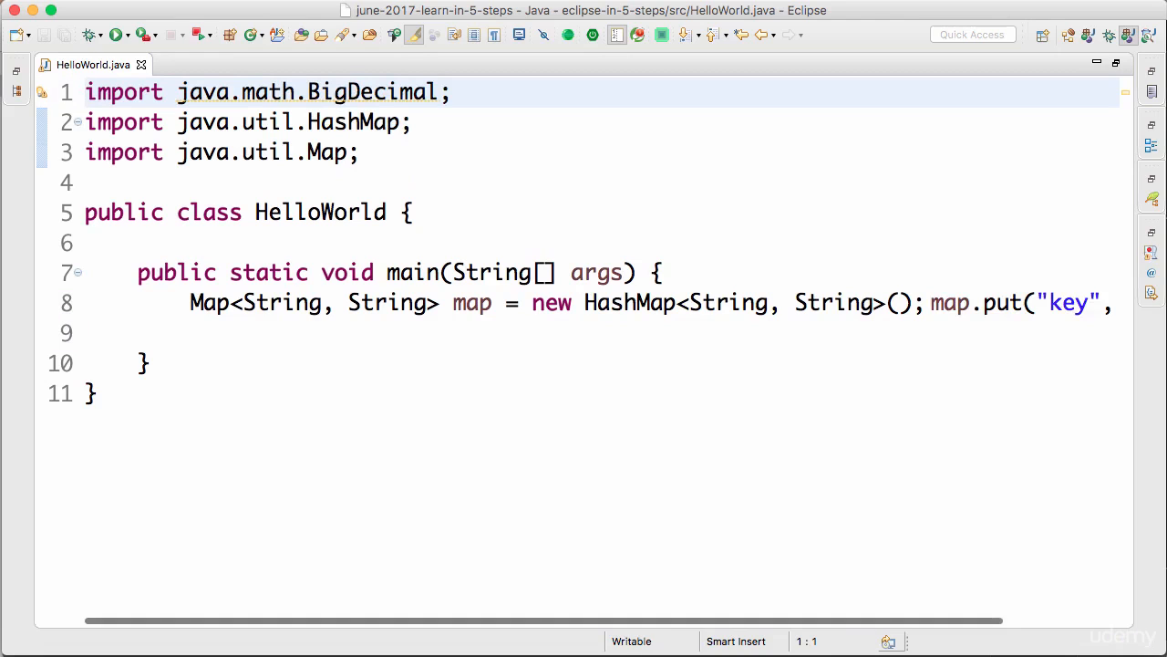
pyautogui.click(456, 303)
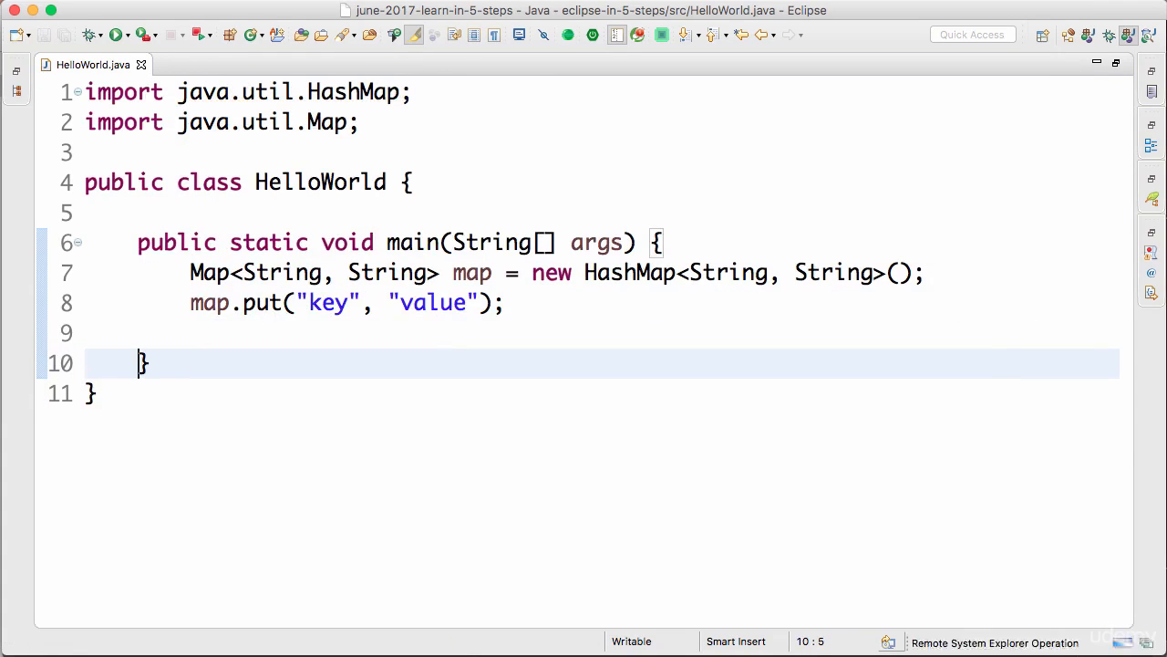
pyautogui.moveTo(371, 357)
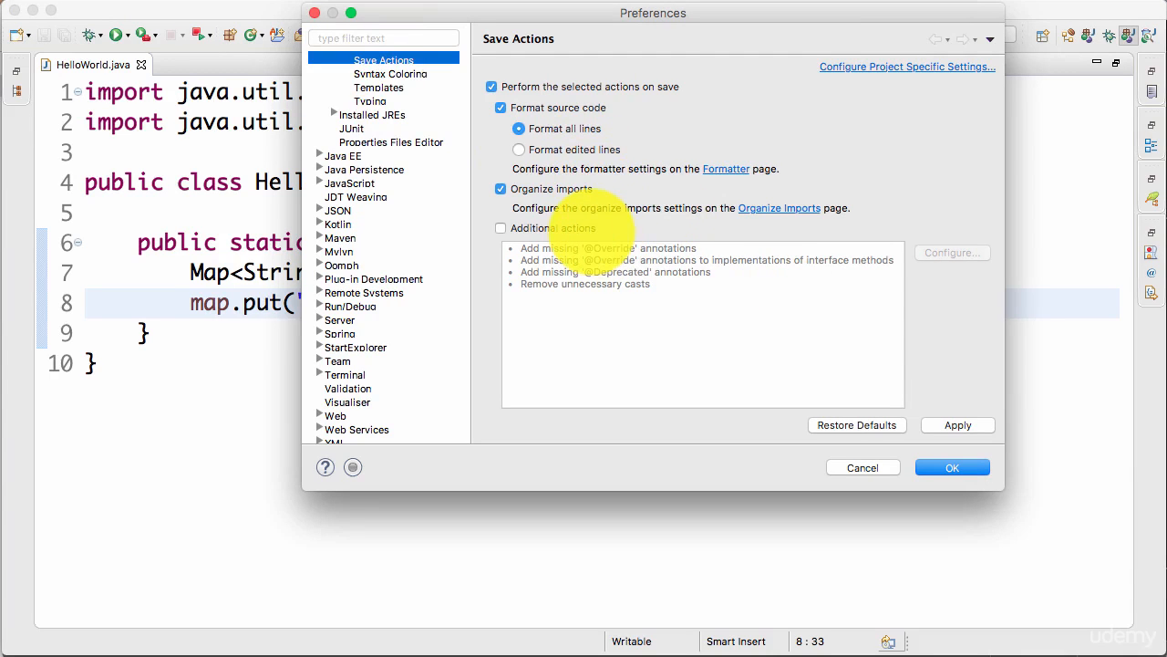
# Check 'Additional actions' and open its Configure dialog
pyautogui.click(500, 228)
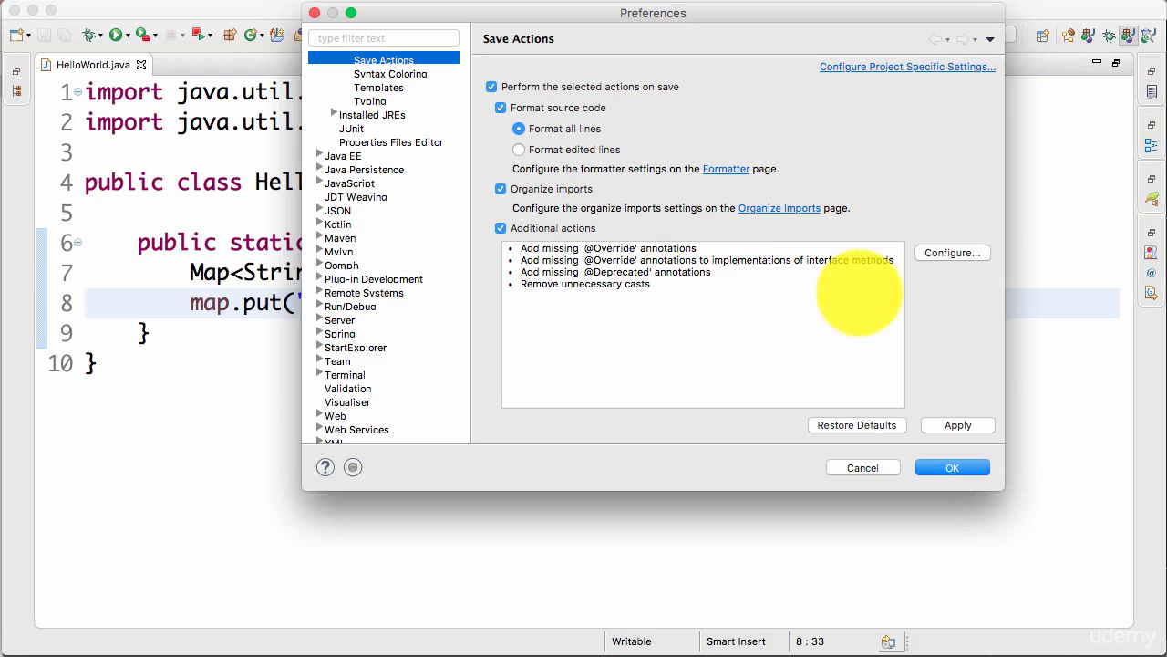
pyautogui.click(952, 253)
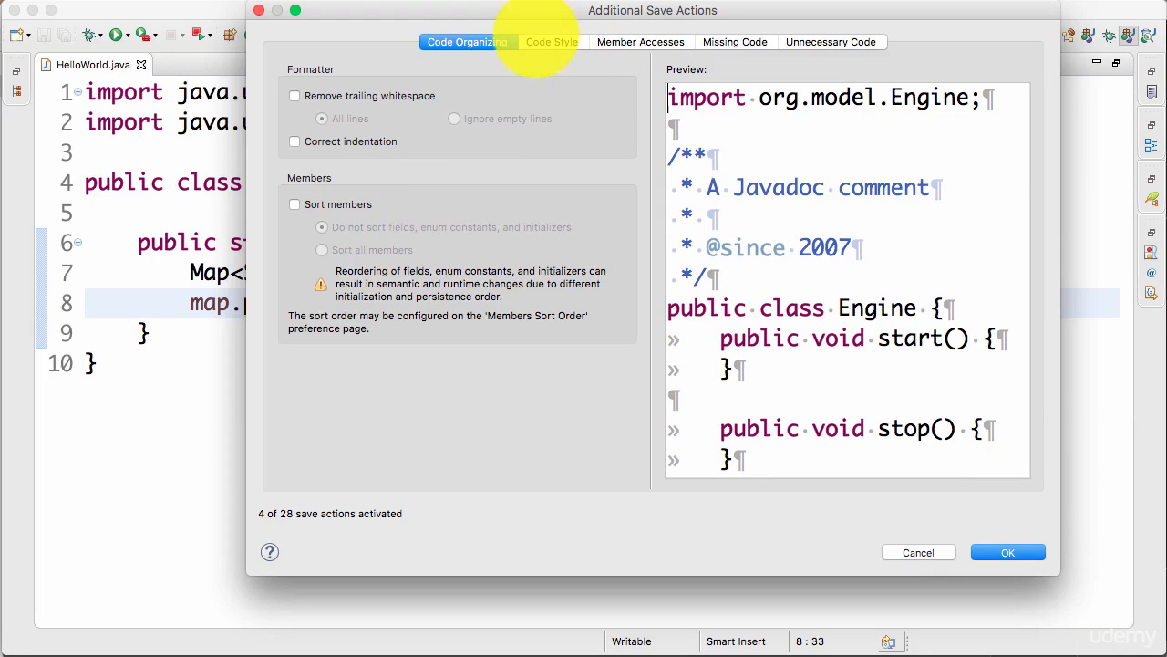
# Browse the Code Style, Member Accesses, Missing Code and Unnecessary Code categories
pyautogui.click(552, 42)
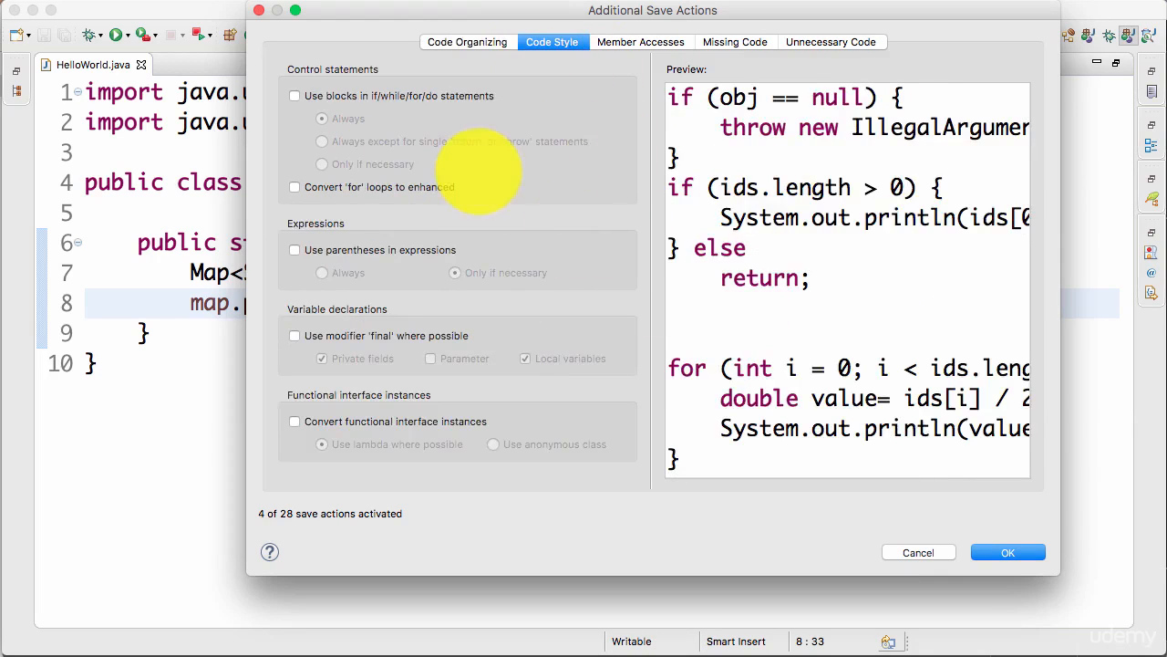
pyautogui.moveTo(378, 178)
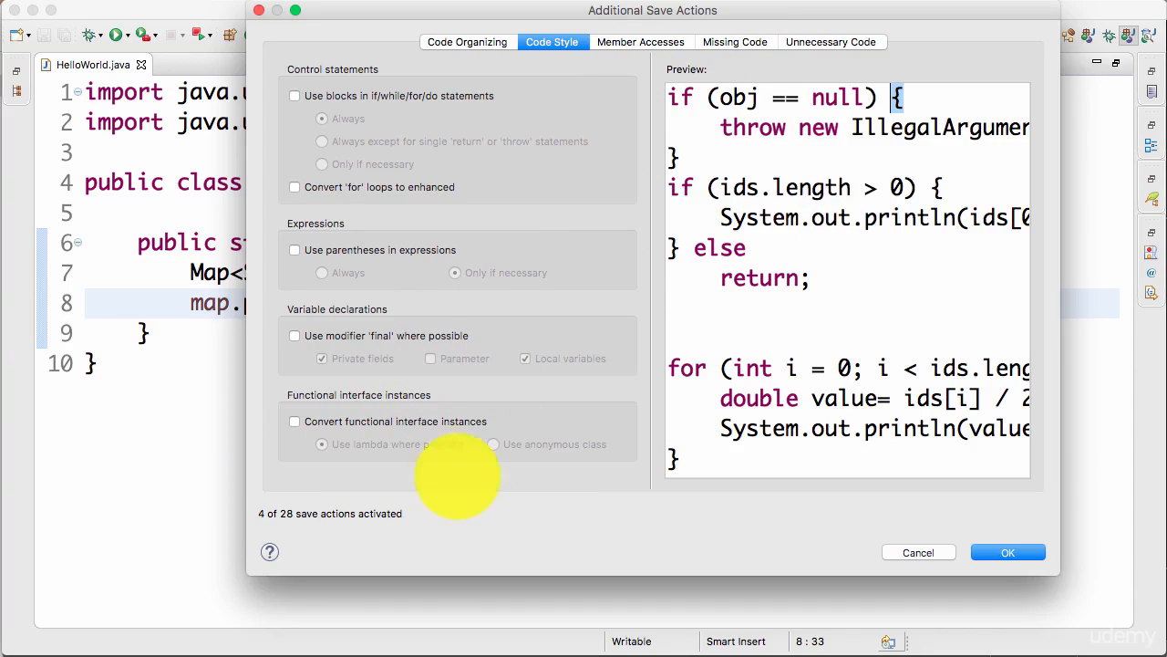
pyautogui.click(641, 42)
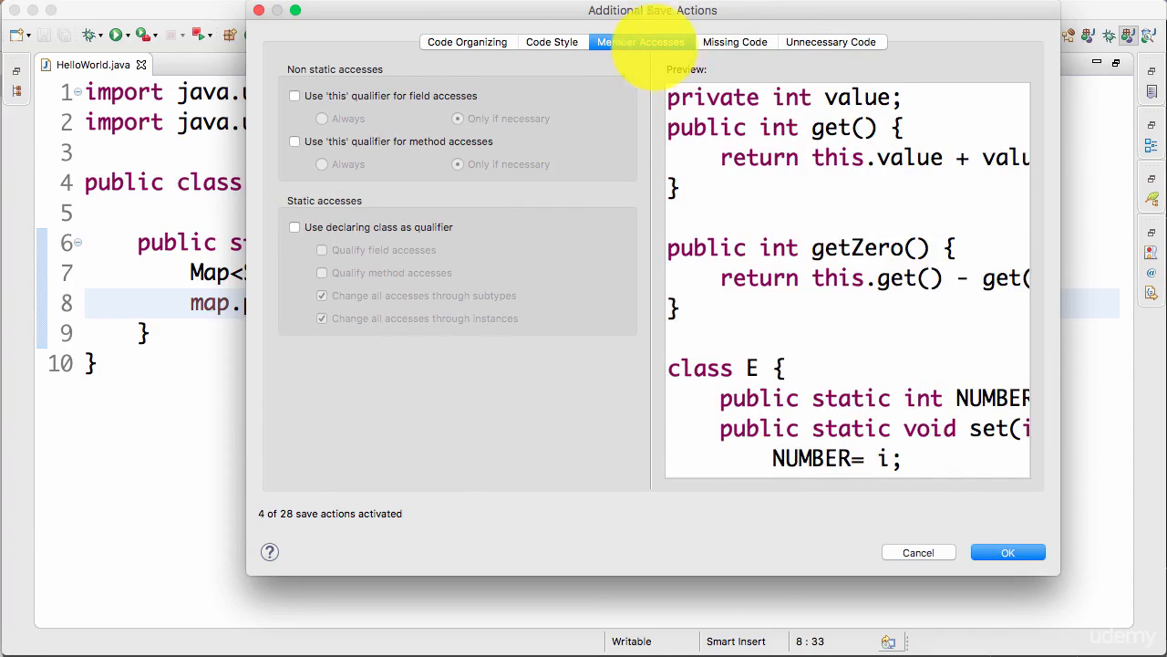
pyautogui.click(735, 42)
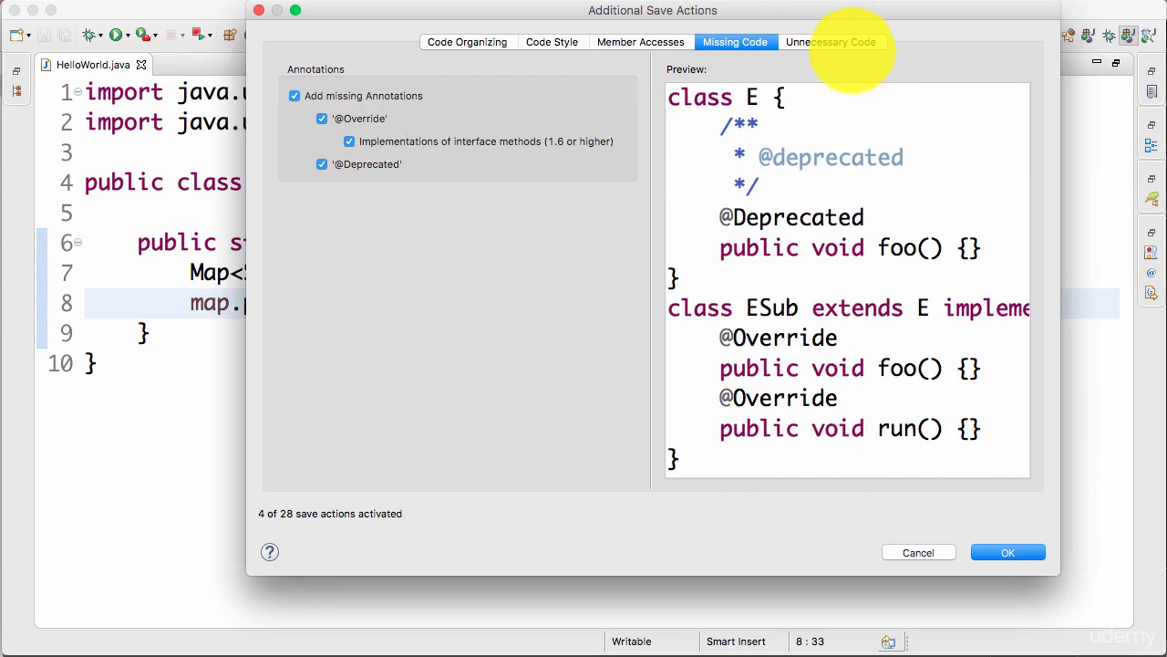
pyautogui.click(830, 42)
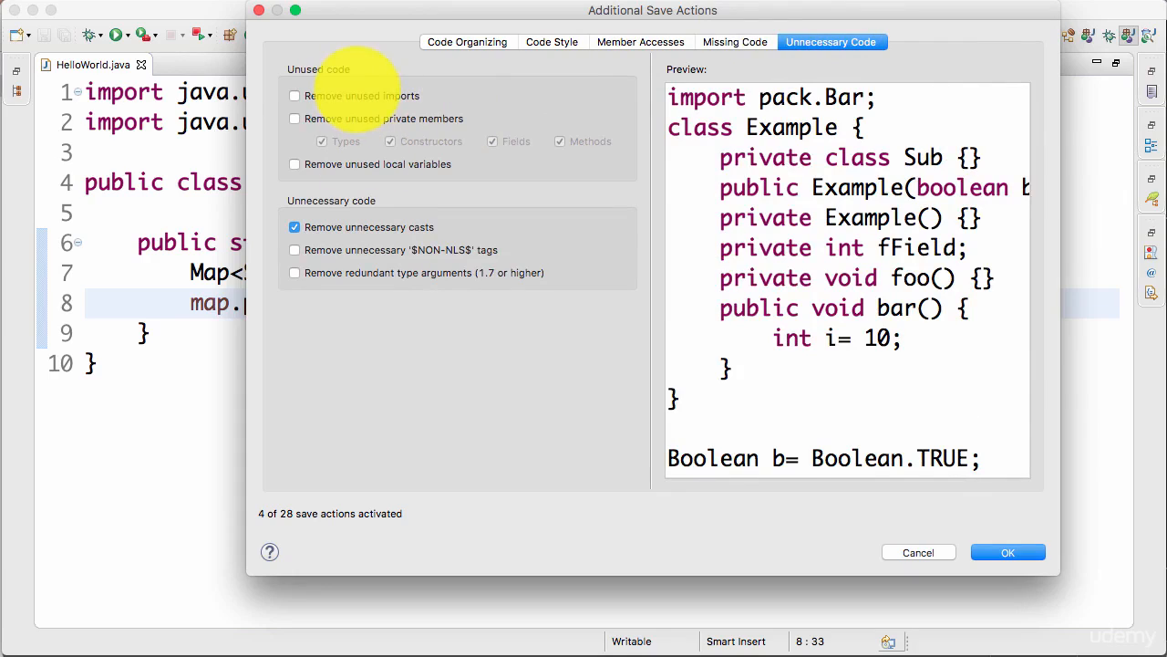
pyautogui.moveTo(360, 128)
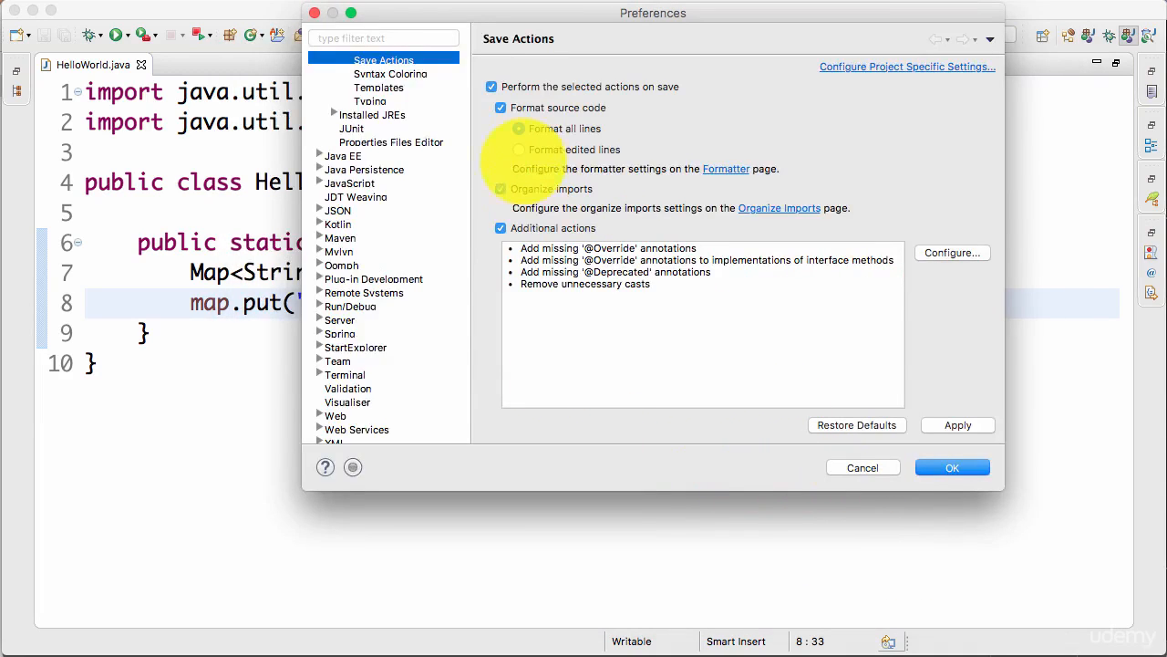
# Uncheck 'Additional actions', confirm Preferences with OK, and return to the HelloWorld.java editor
pyautogui.click(519, 128)
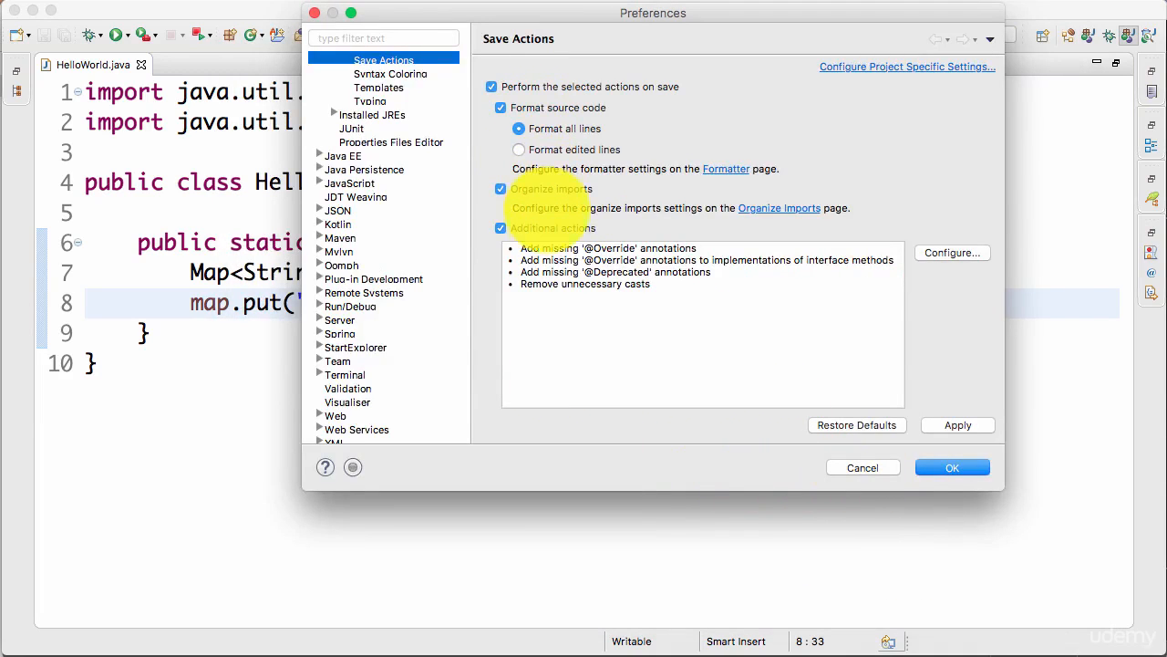
pyautogui.click(500, 228)
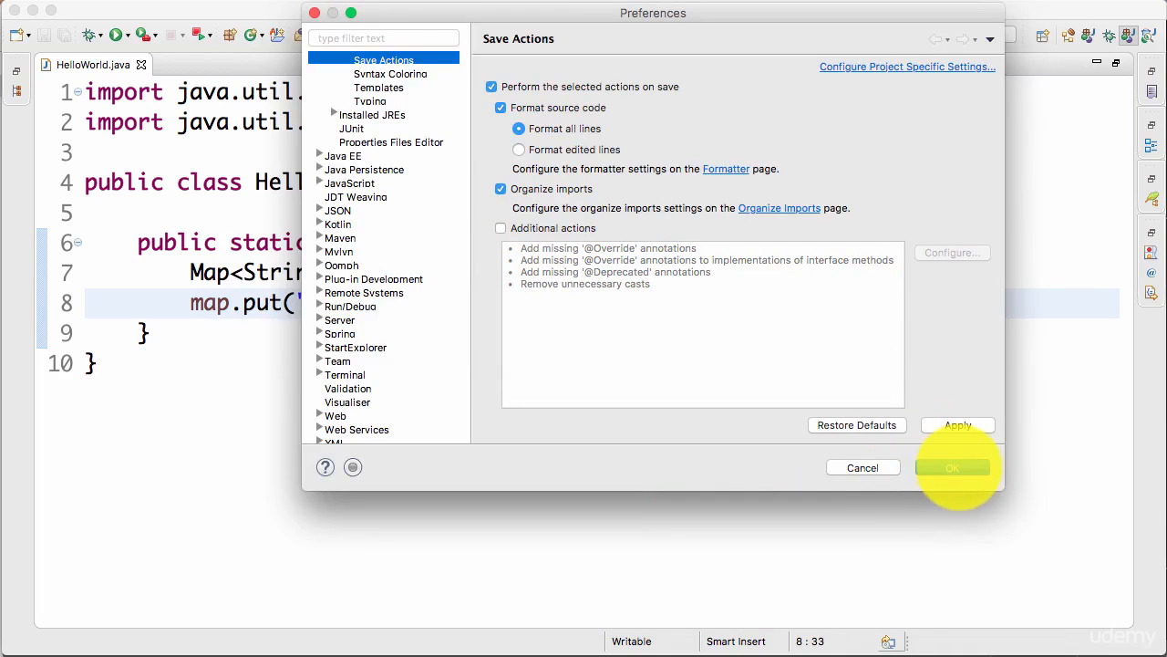
pyautogui.click(952, 466)
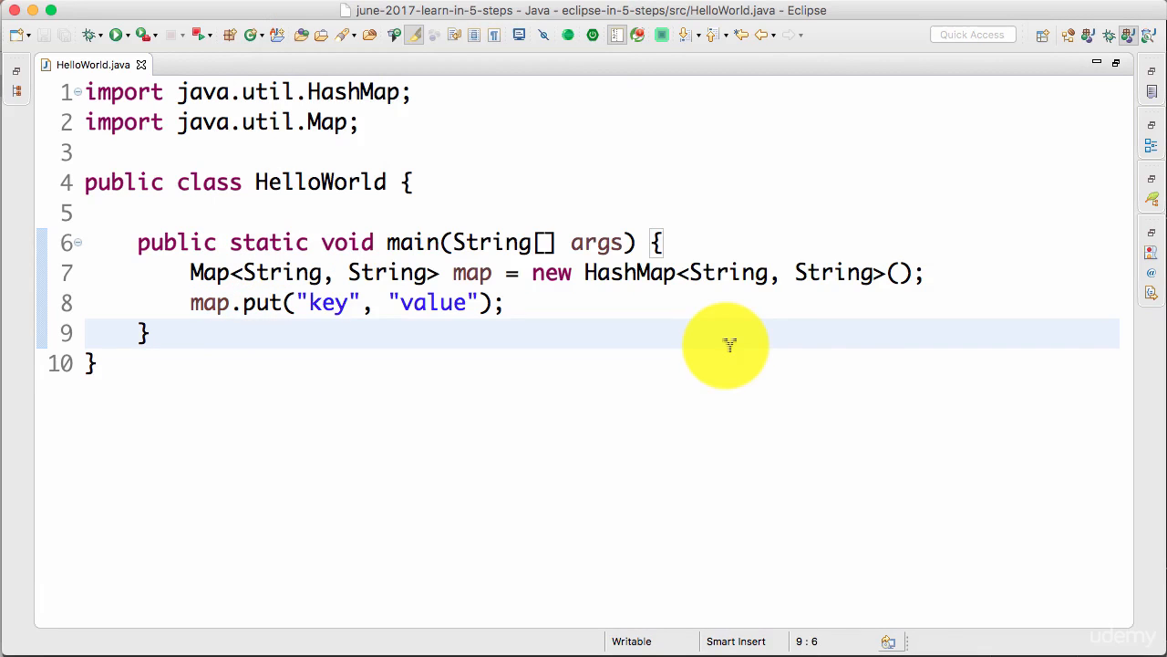
pyautogui.click(150, 332)
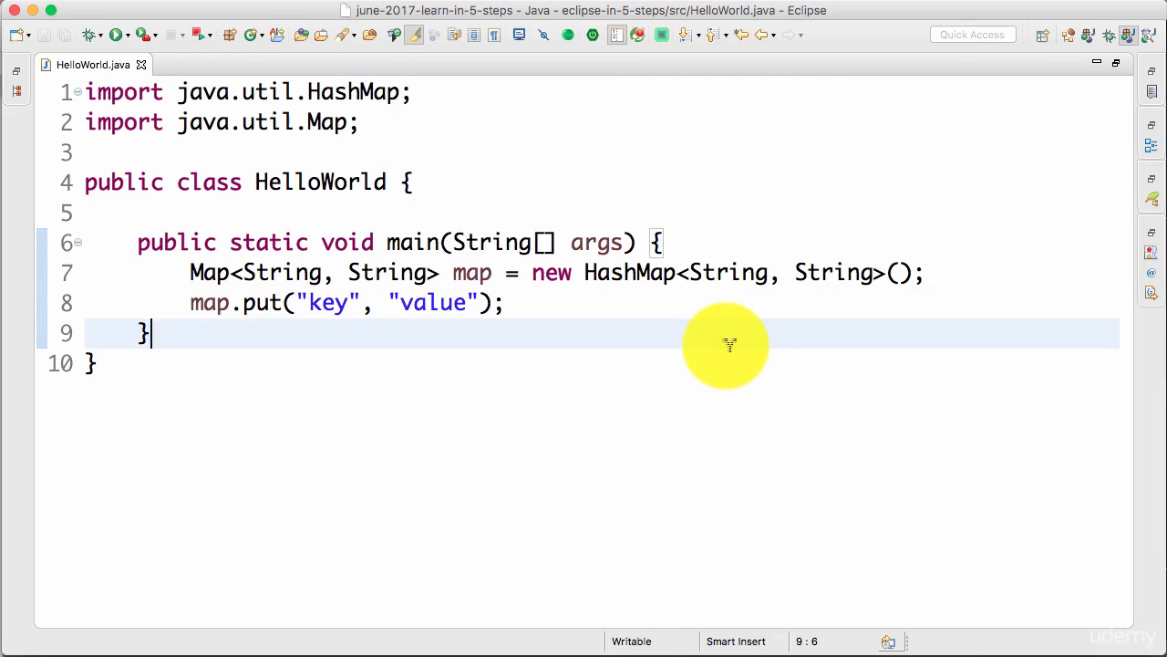